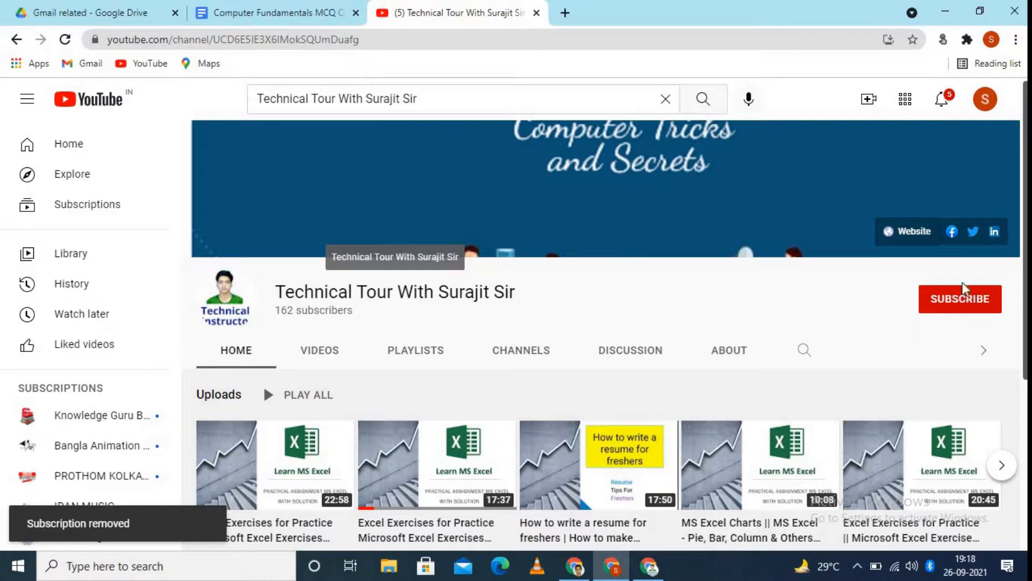
Step: Subscribe to the YouTube channel again and set its notifications to All
left_click(960, 298)
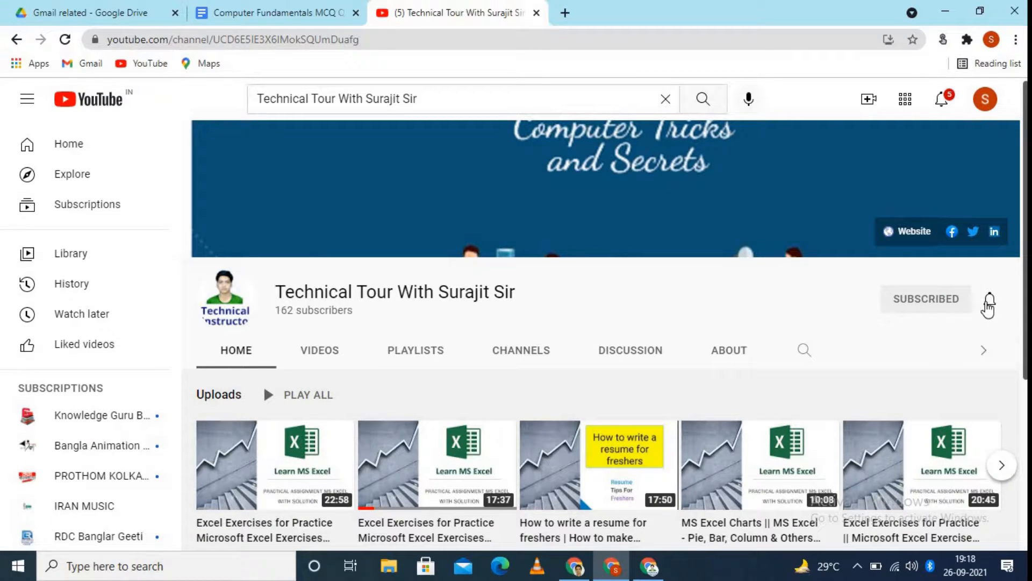
left_click(988, 299)
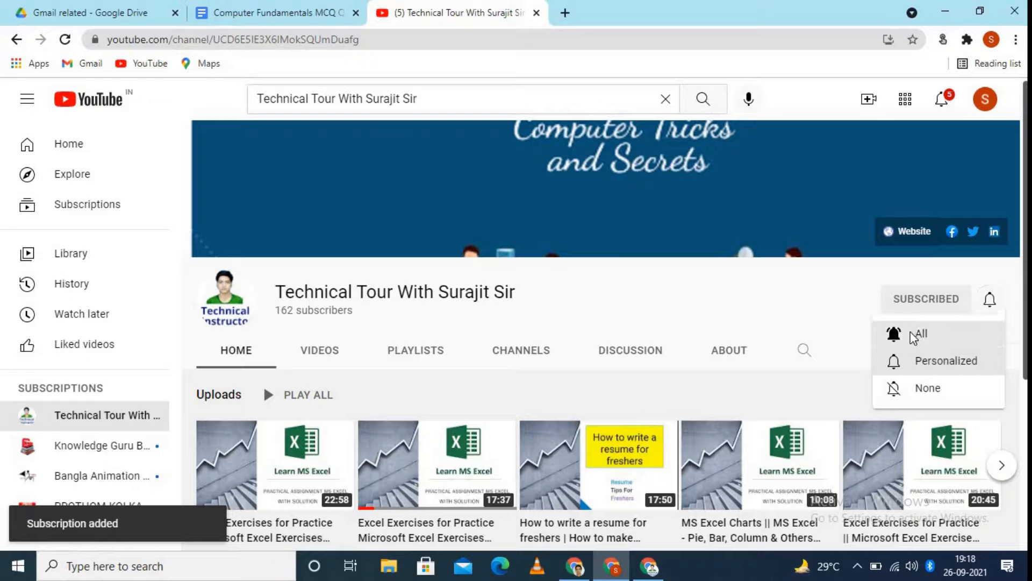
left_click(920, 334)
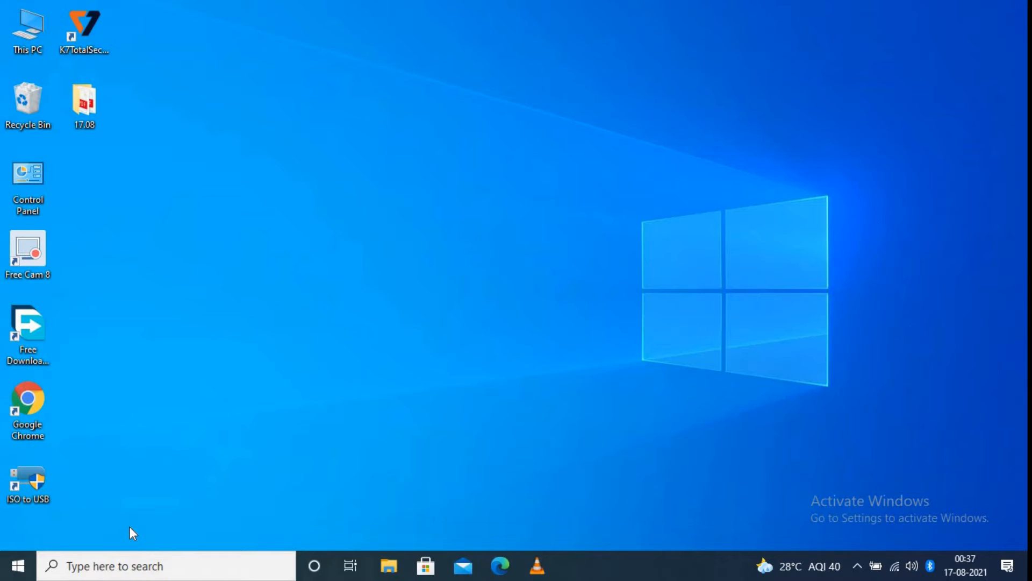
mouse_move(263, 229)
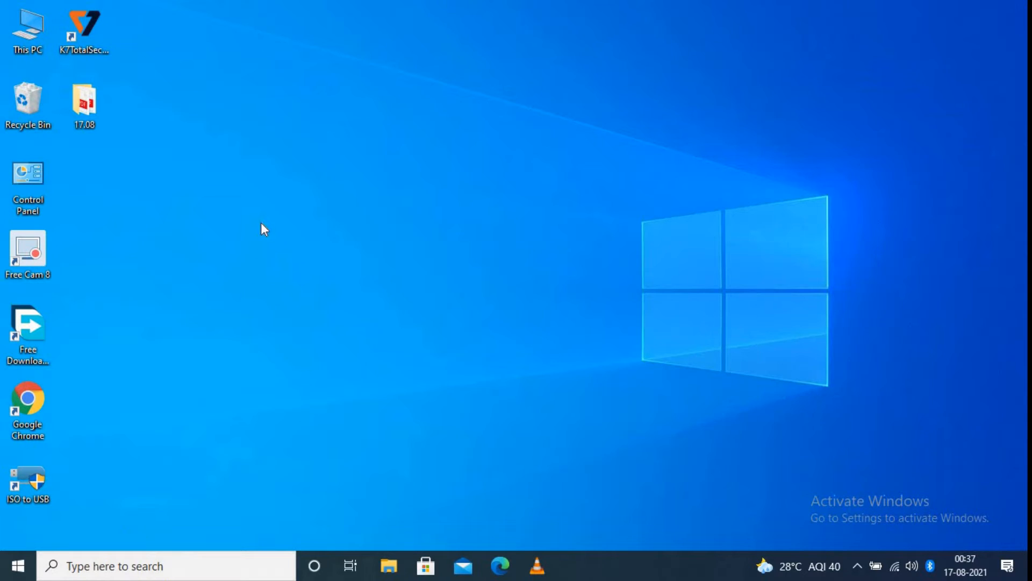
mouse_move(319, 208)
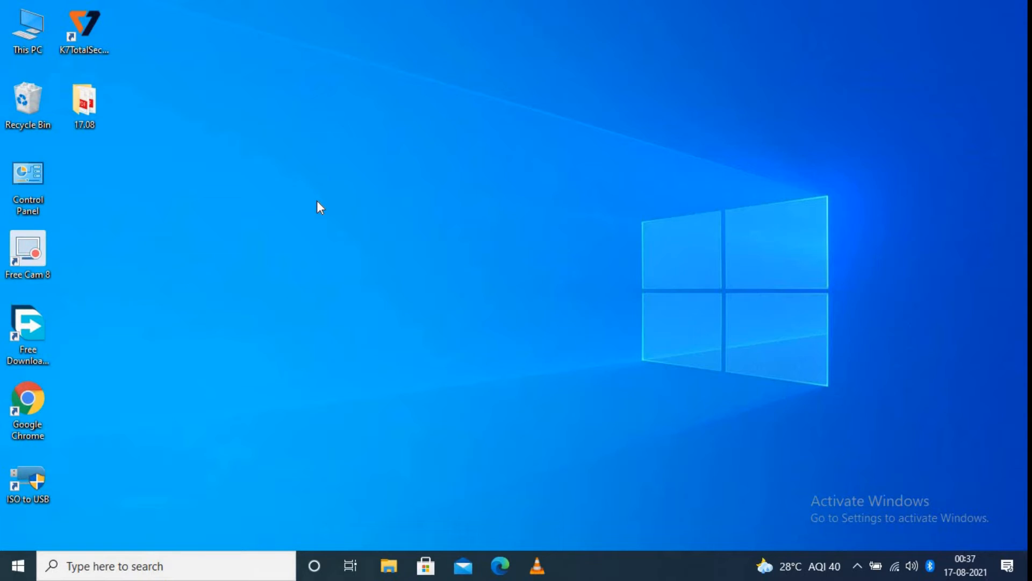
Step: Add a Microsoft Excel Worksheet to the desktop and keep the name new.xlsx
right_click(318, 207)
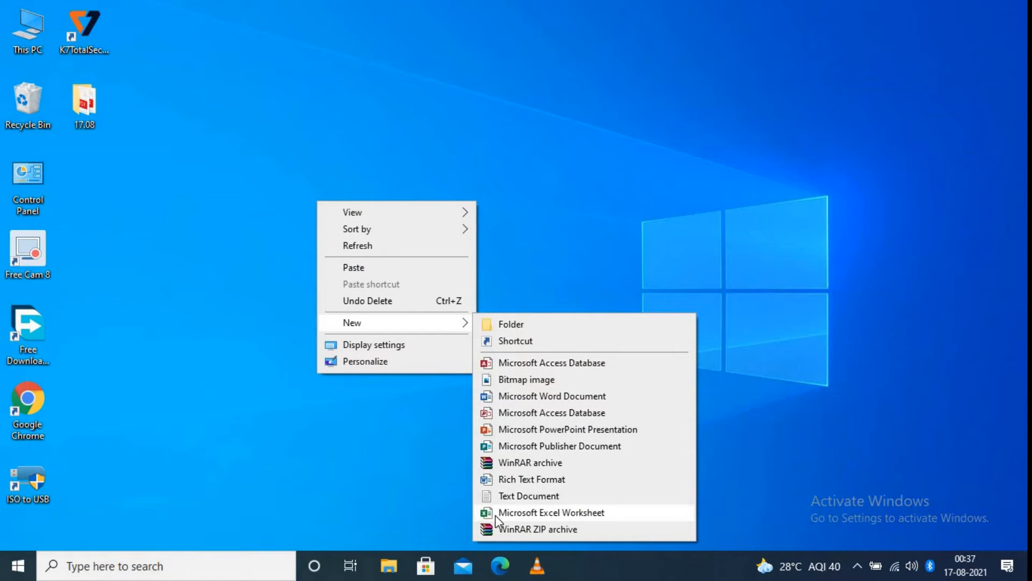
mouse_move(607, 519)
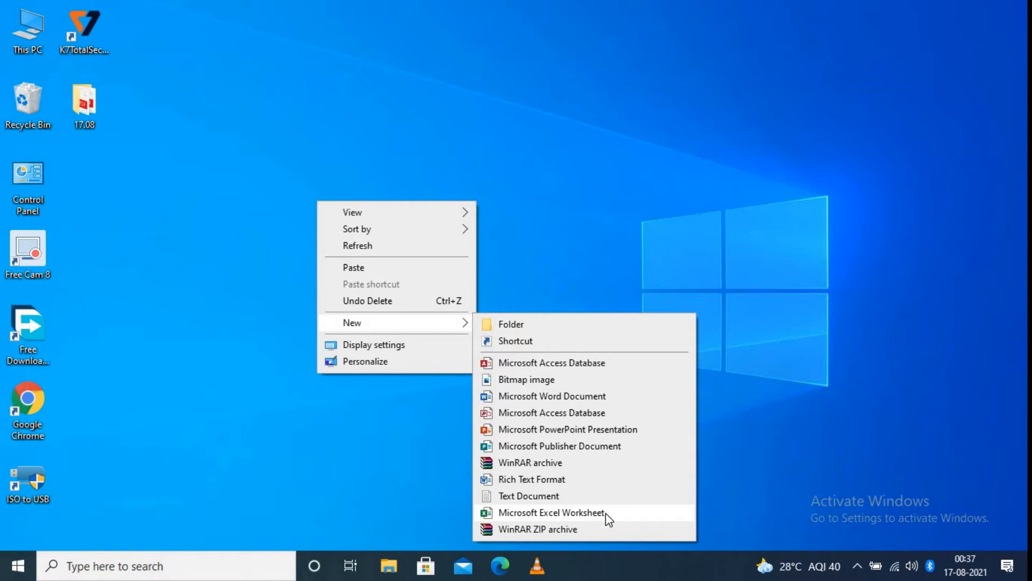
left_click(551, 512)
type("new.xlsx")
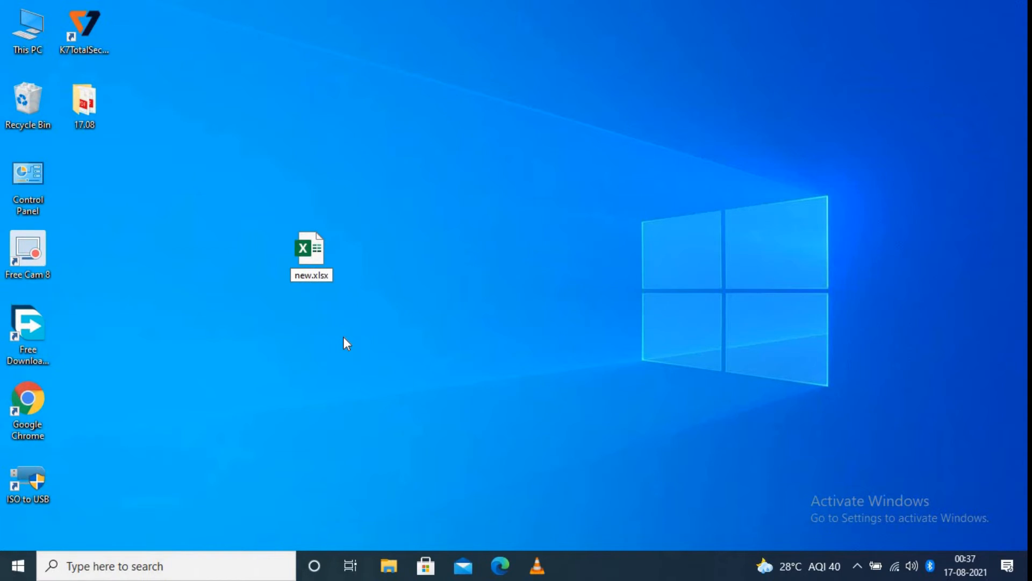
left_click(310, 254)
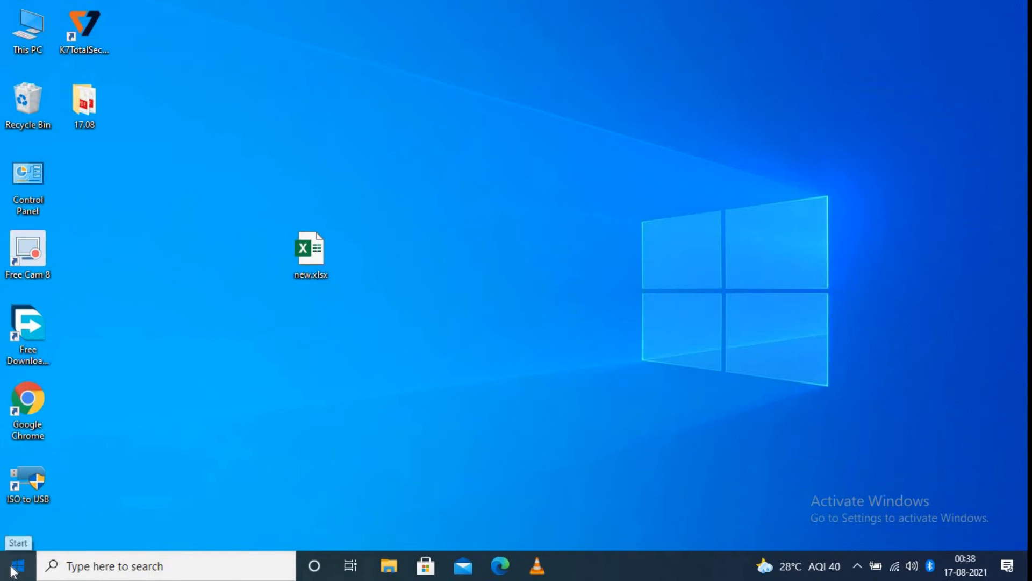
Step: Scroll the Start menu app list to the E section and launch Excel
left_click(13, 566)
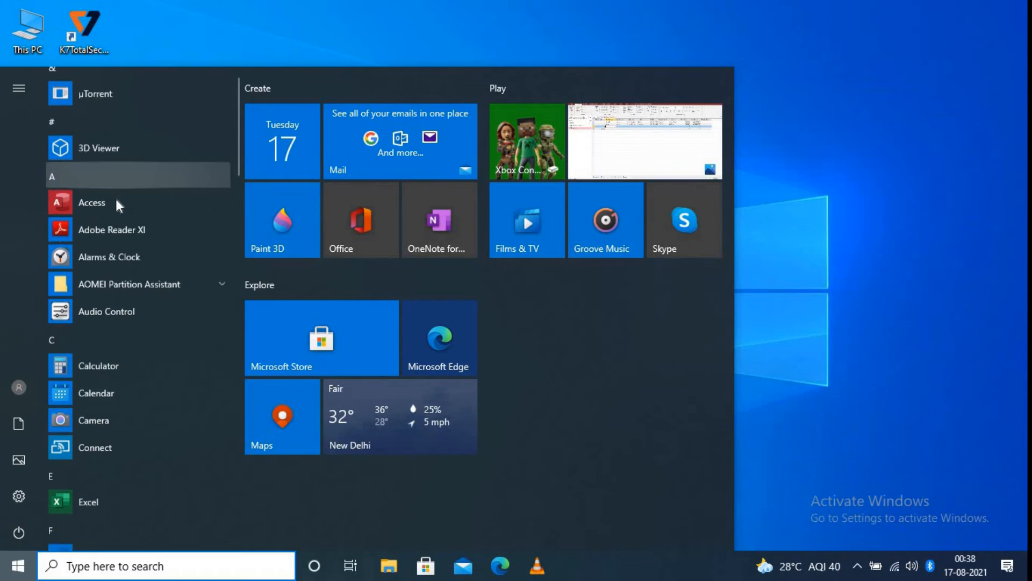
scroll("down", 3)
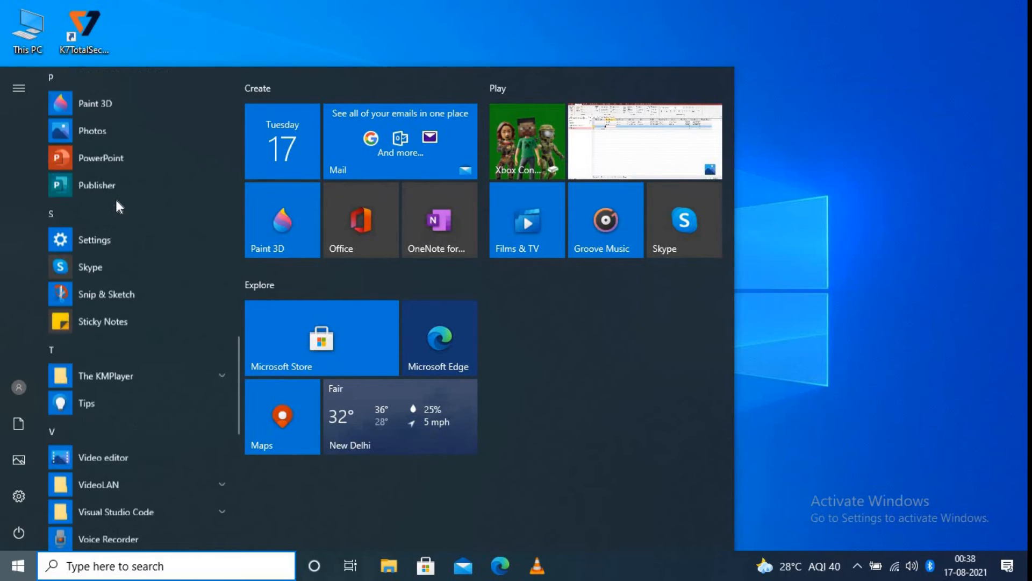
scroll("down", 3)
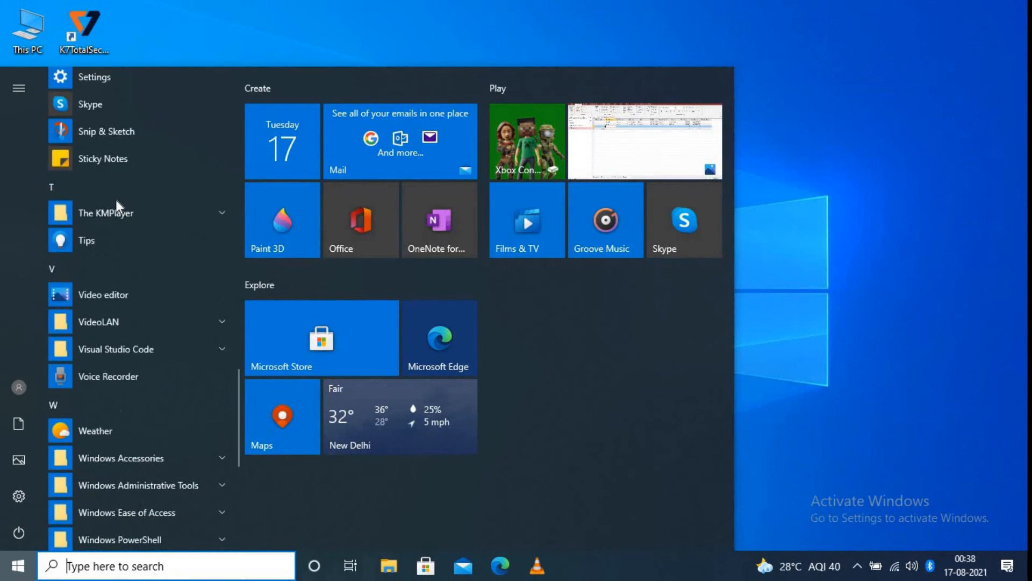
scroll("up", 3)
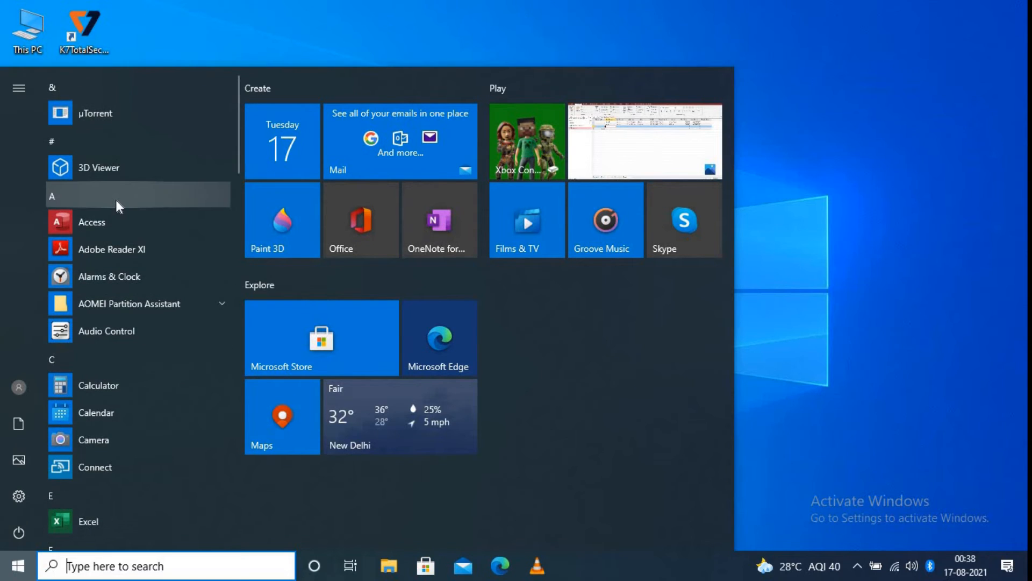
scroll("down", 3)
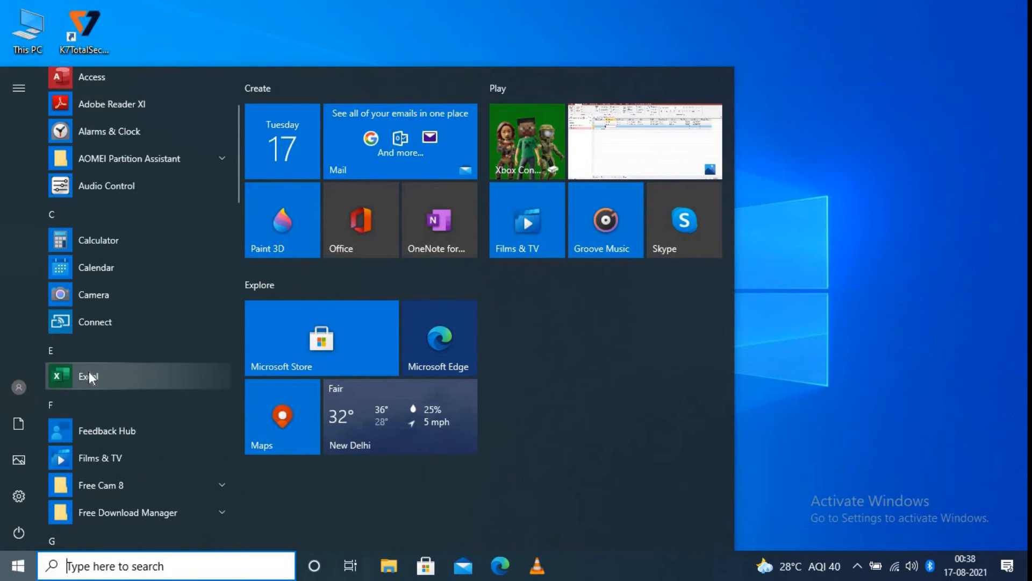
left_click(89, 376)
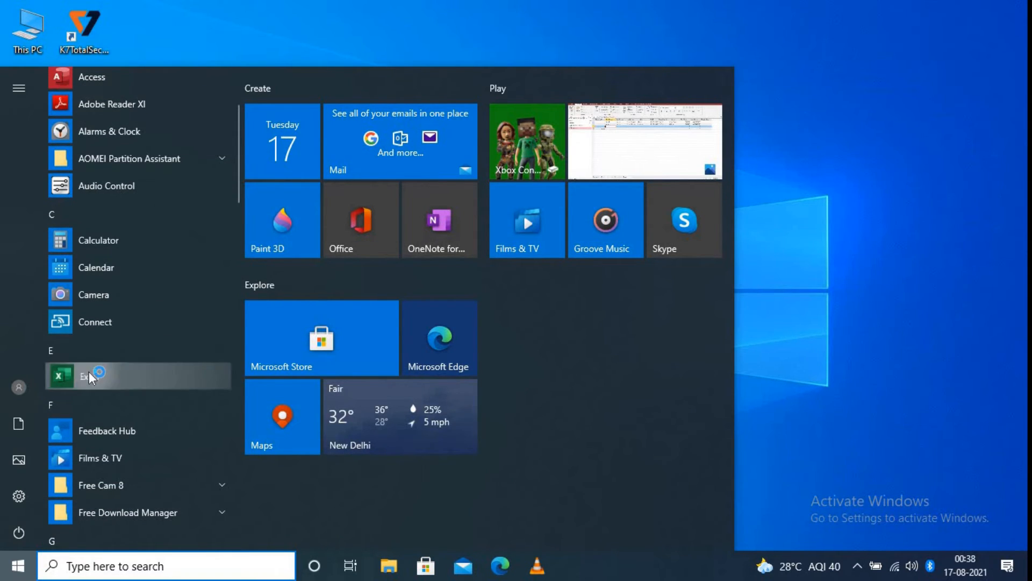
left_click(87, 376)
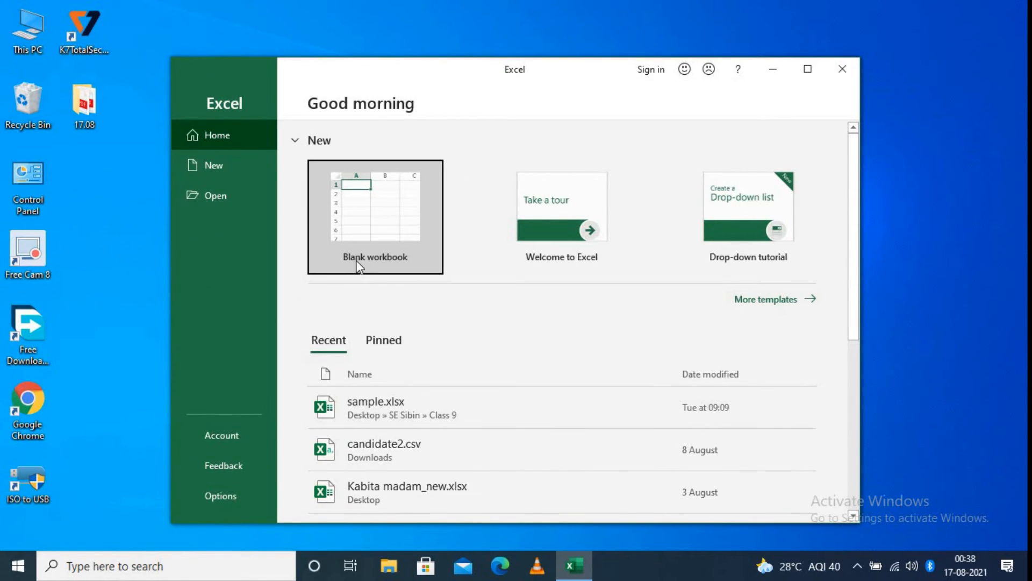
mouse_move(372, 261)
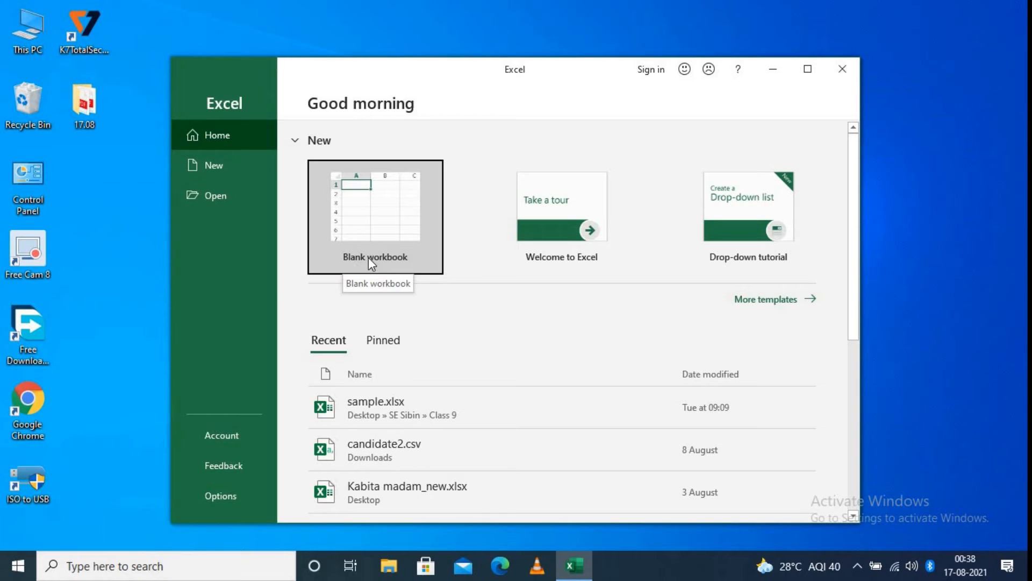
mouse_move(372, 220)
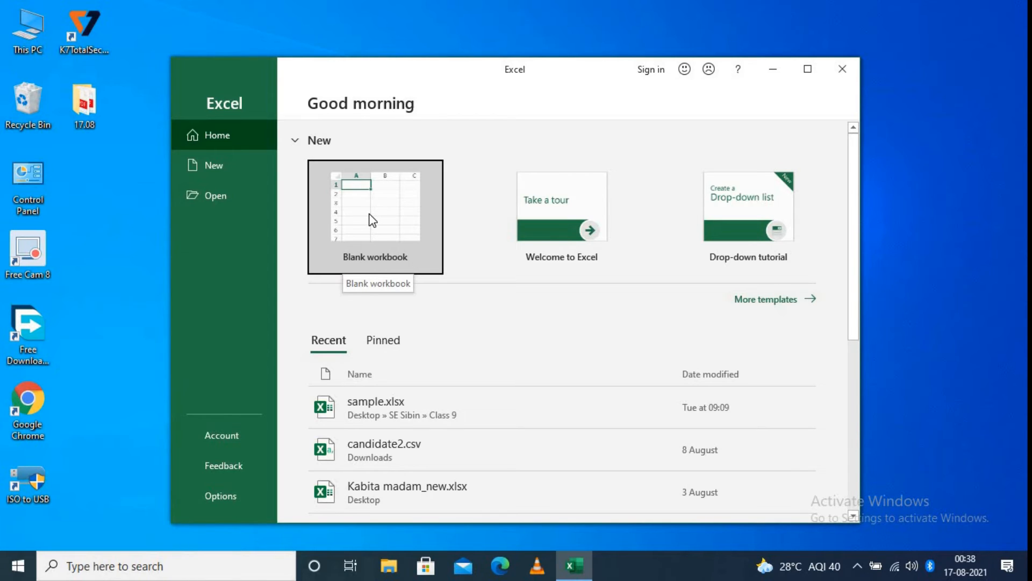
mouse_move(743, 264)
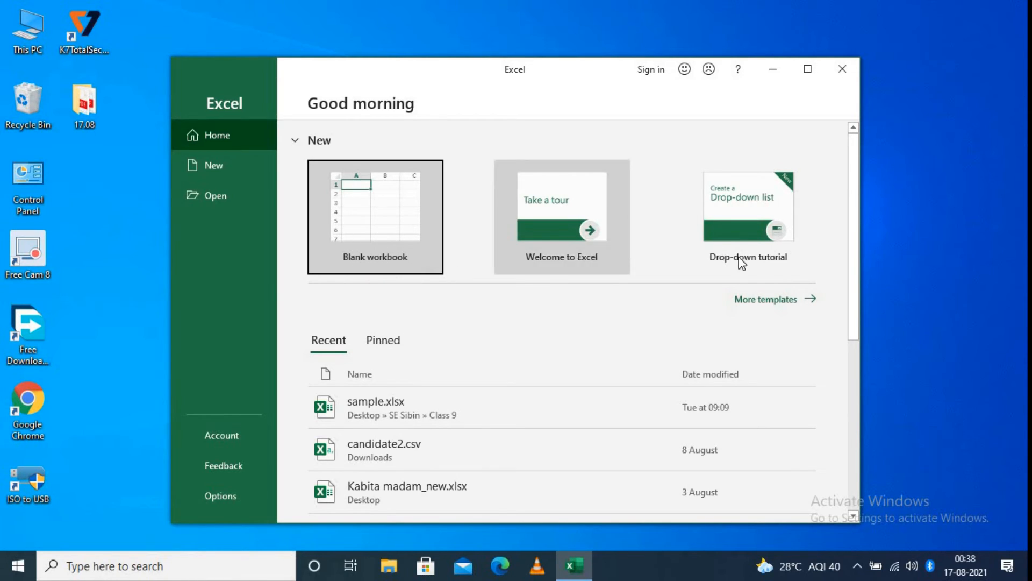
Step: Show Excel's New page and browse its templates
left_click(214, 165)
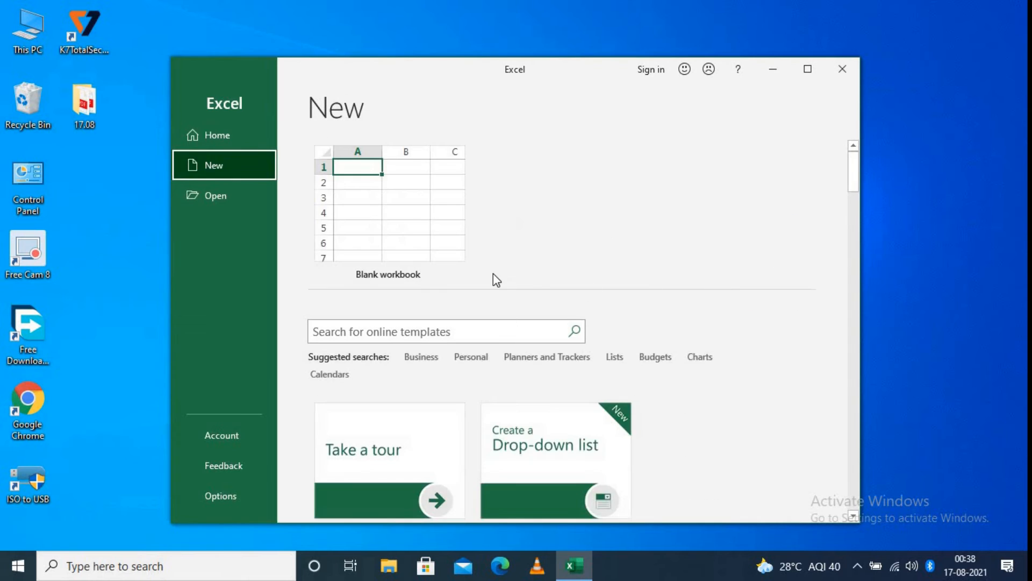
scroll("down", 3)
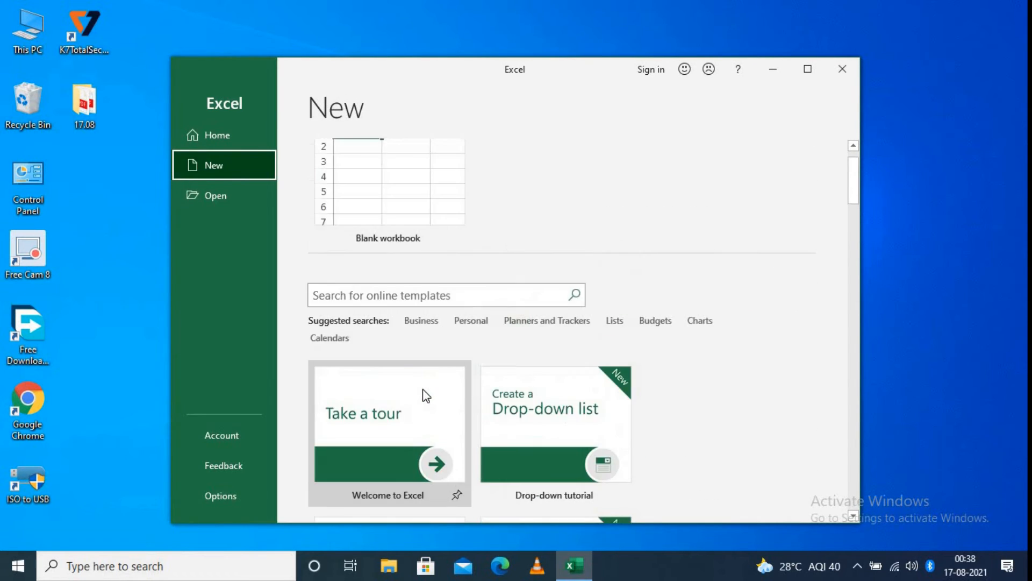
scroll("up", 3)
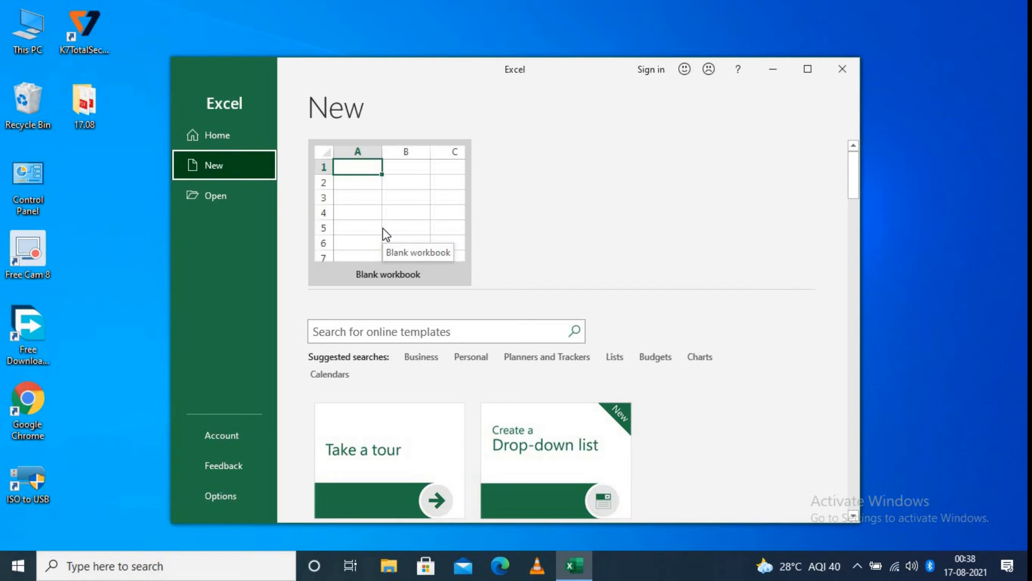
mouse_move(359, 323)
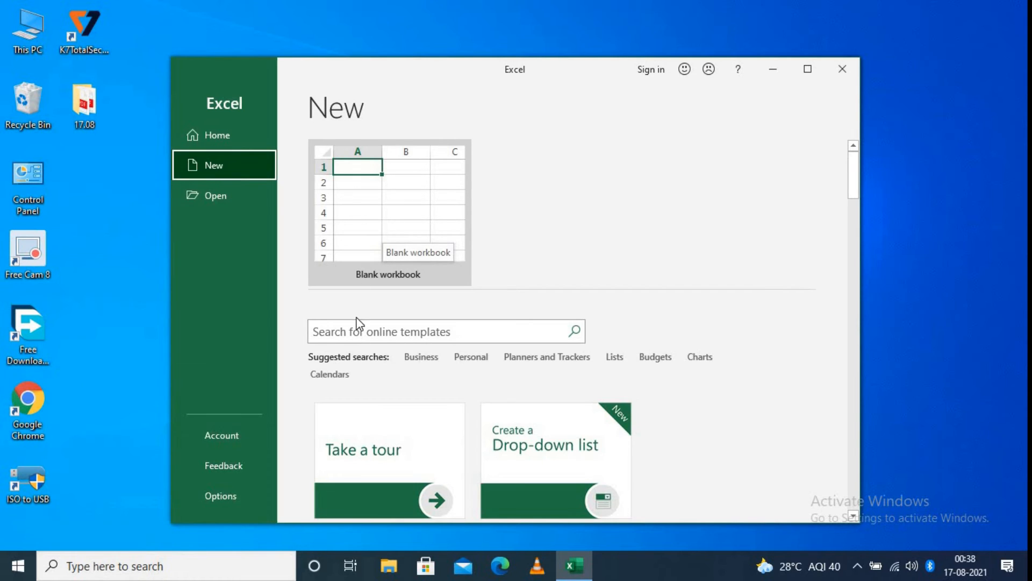
mouse_move(346, 275)
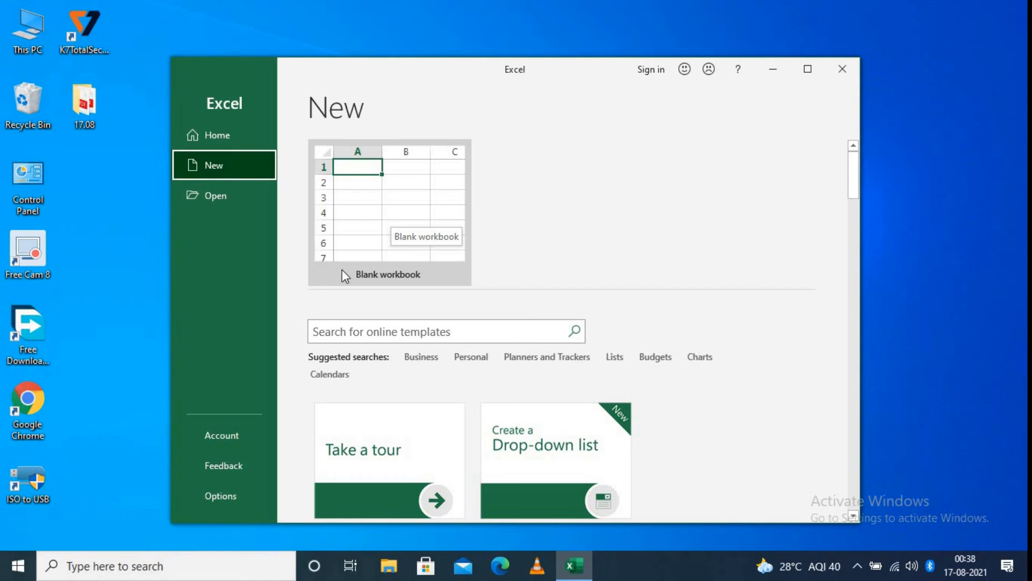
mouse_move(362, 213)
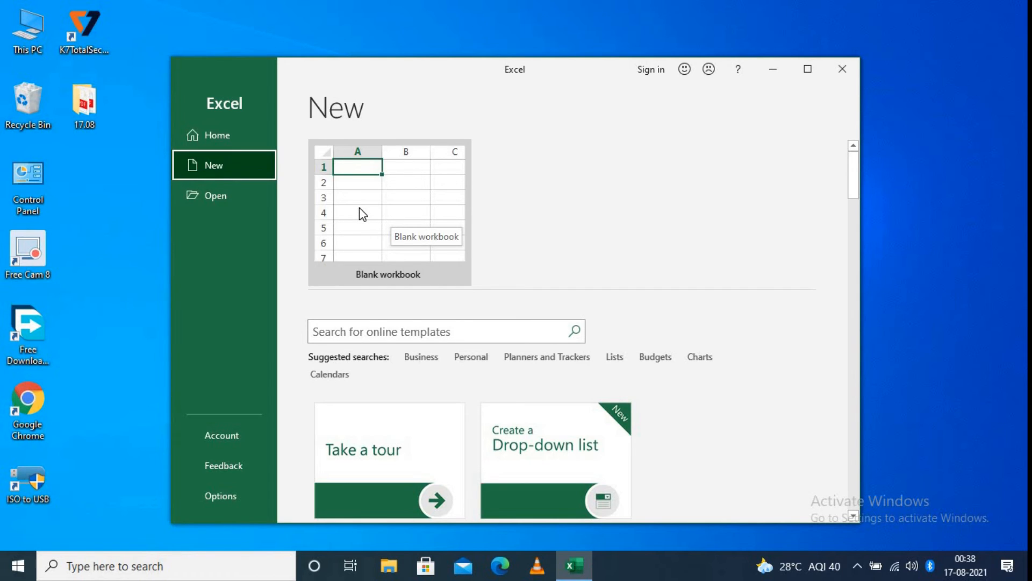
mouse_move(432, 291)
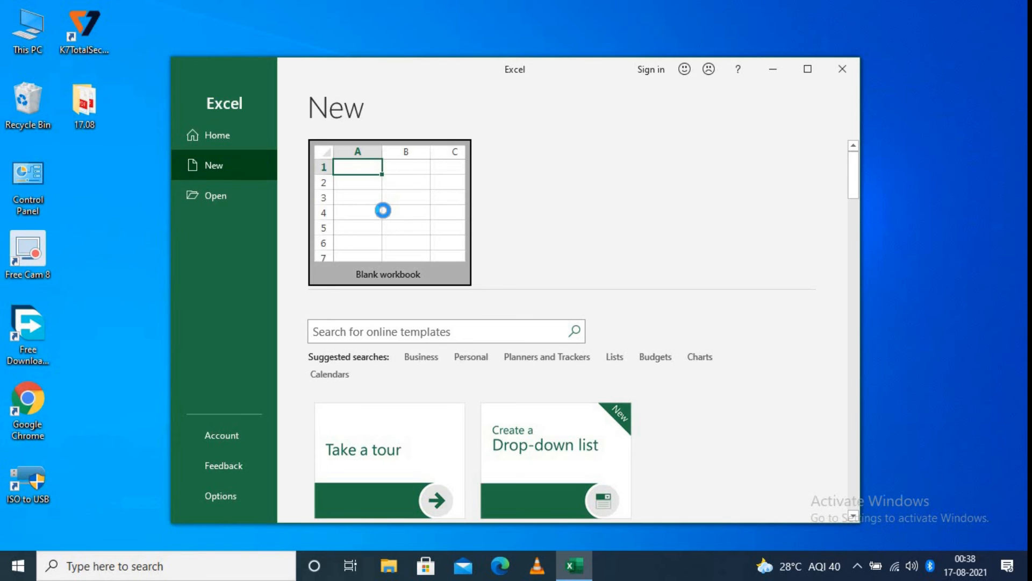
Step: Create blank workbook Book1 and maximize the Excel window
left_click(389, 211)
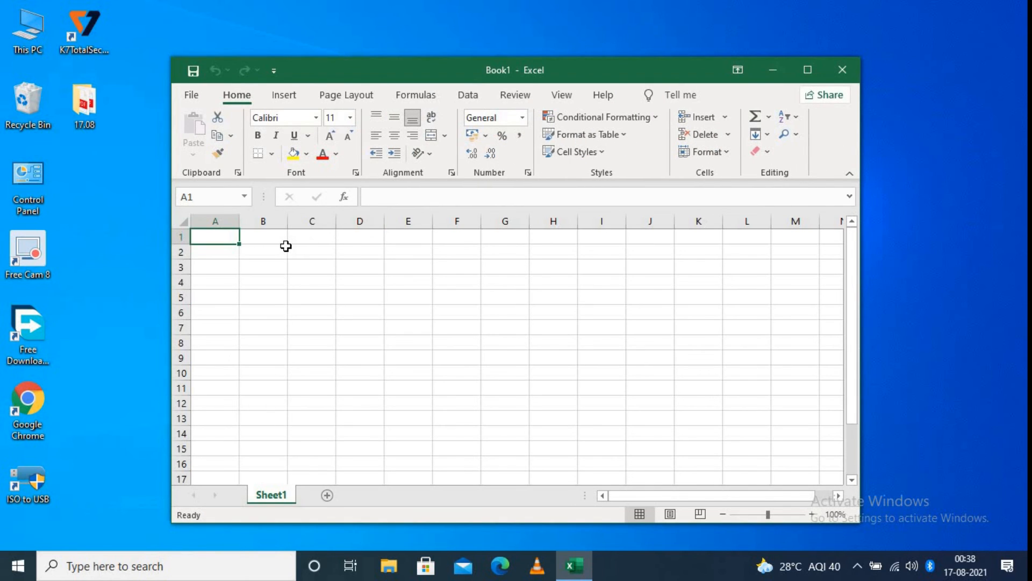
left_click(807, 70)
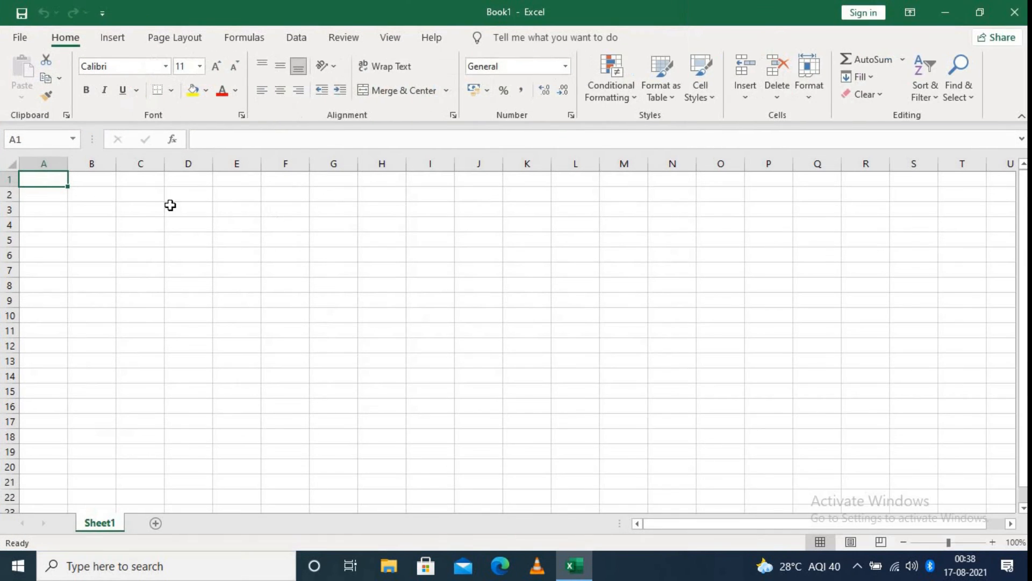
mouse_move(665, 214)
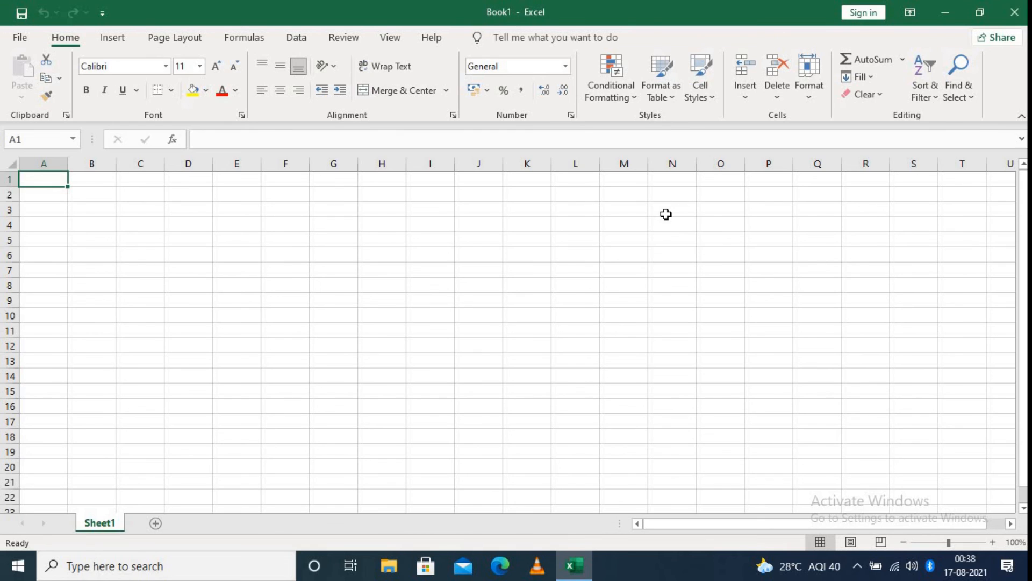
mouse_move(609, 313)
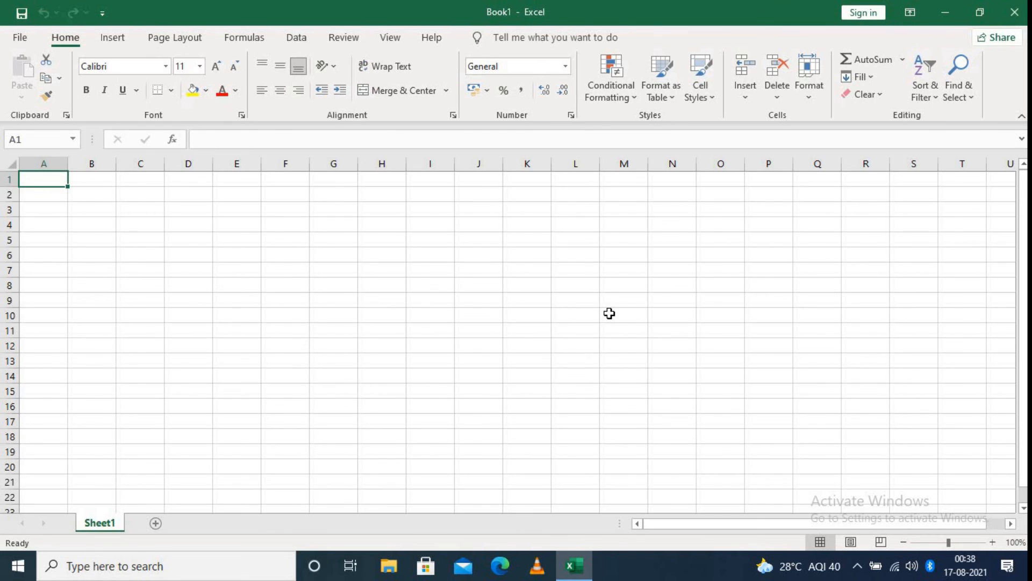